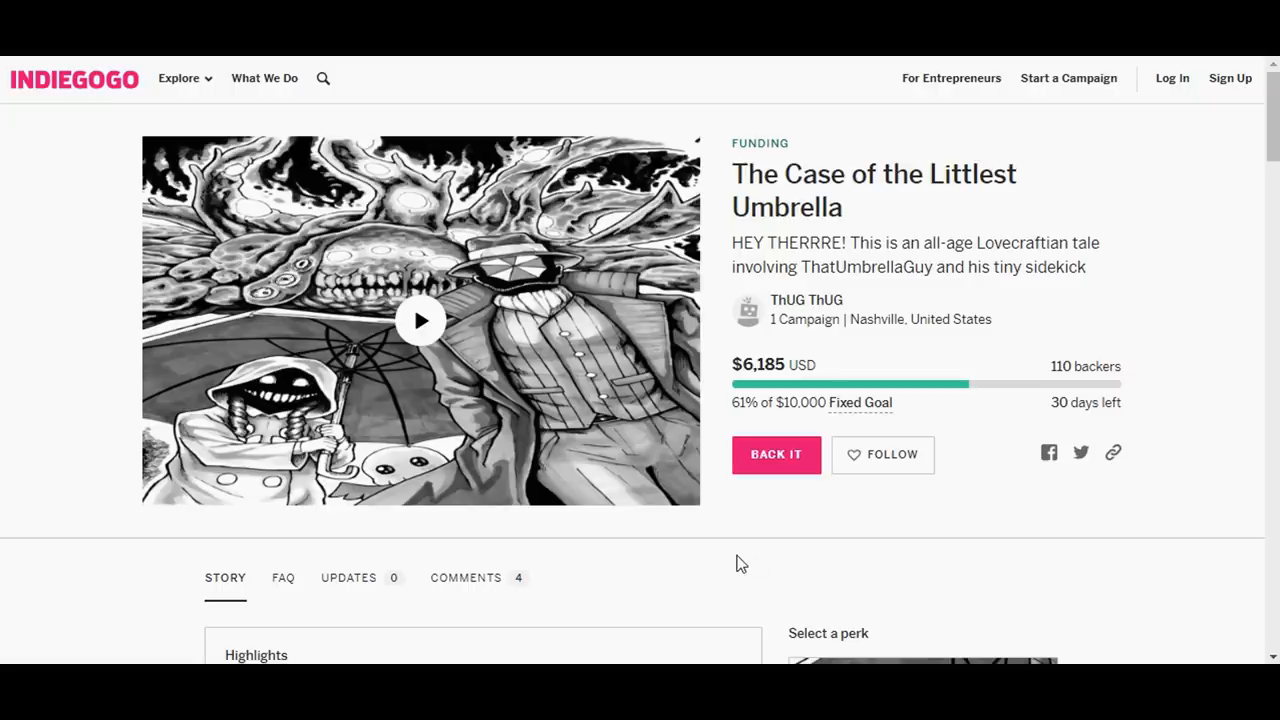
{"action": "mouse_move", "coordinate": [884, 592]}
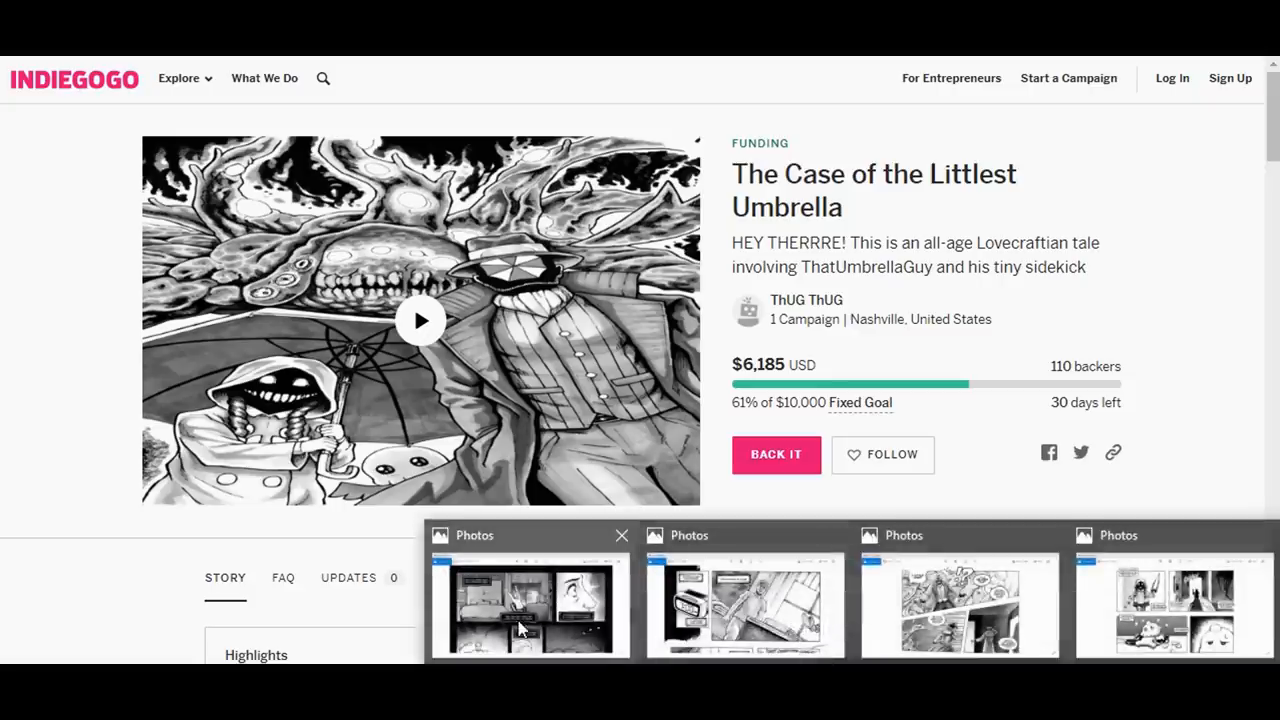
- Bring up the restless-night comic page preview and read down its opening panels
{"action": "left_click", "coordinate": [528, 604]}
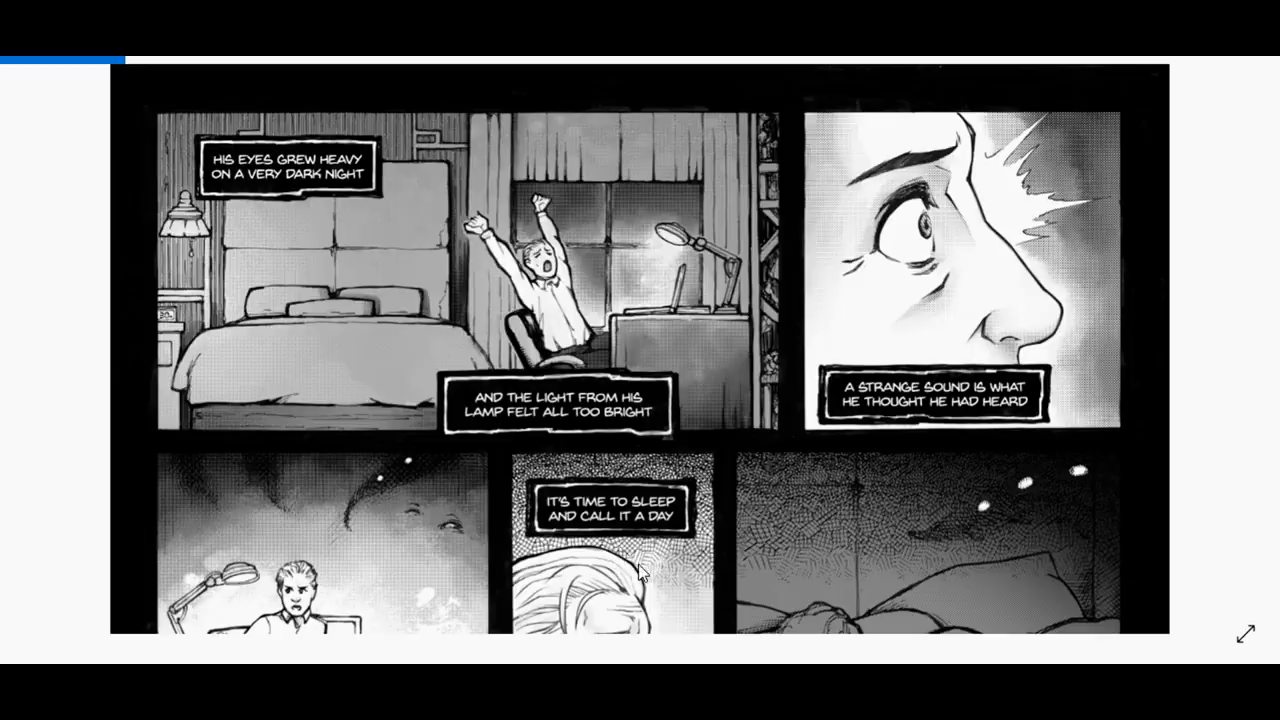
{"action": "scroll", "scroll_direction": "down", "scroll_amount": 3}
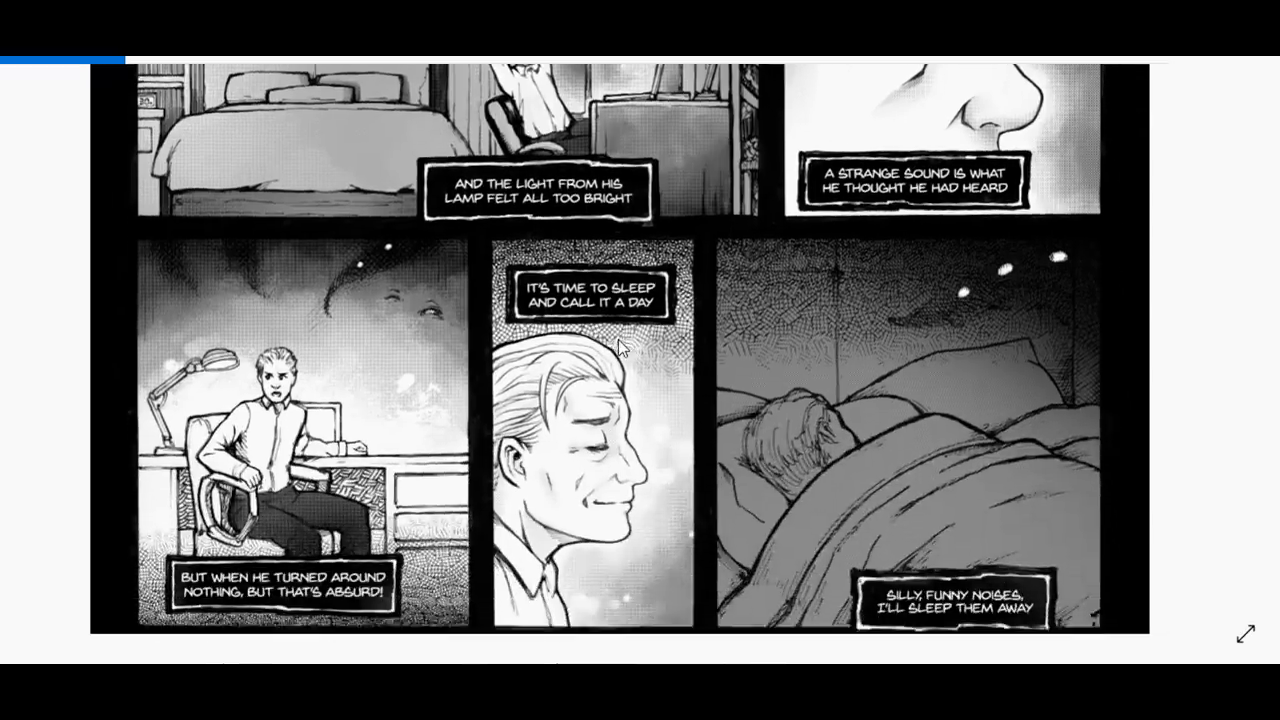
{"action": "scroll", "scroll_direction": "down", "scroll_amount": 3}
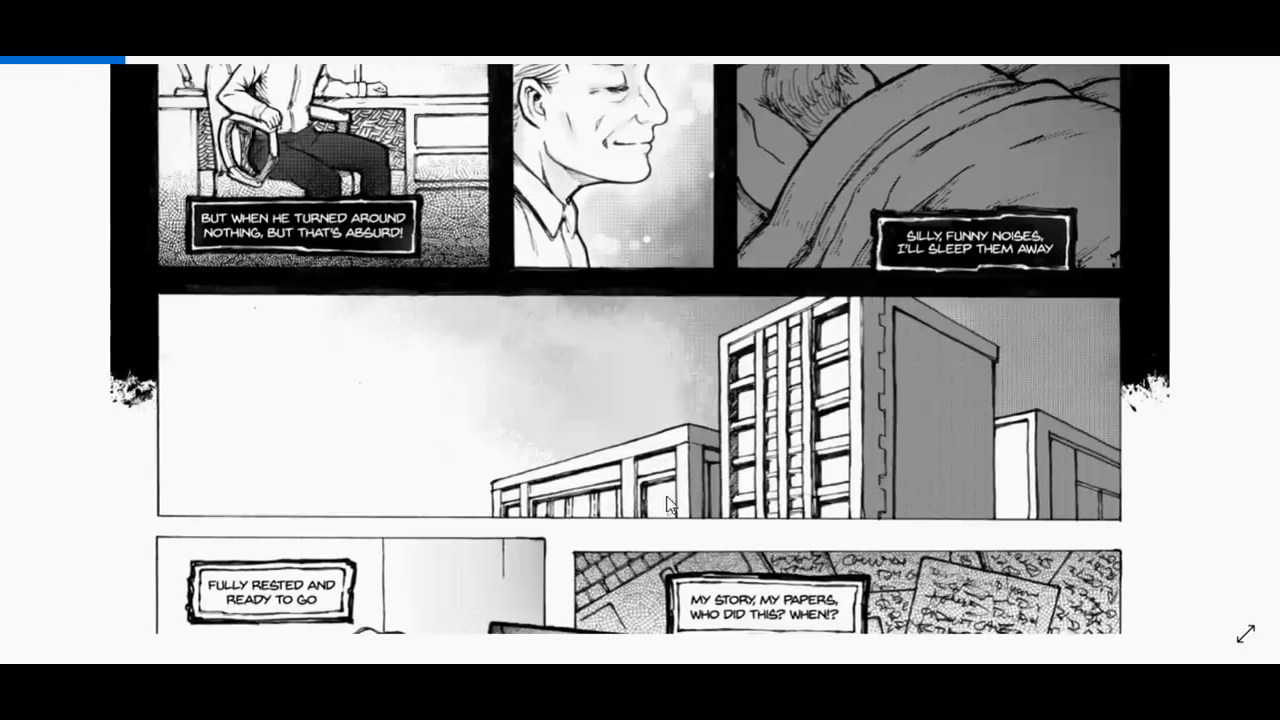
{"action": "scroll", "scroll_direction": "down", "scroll_amount": 3}
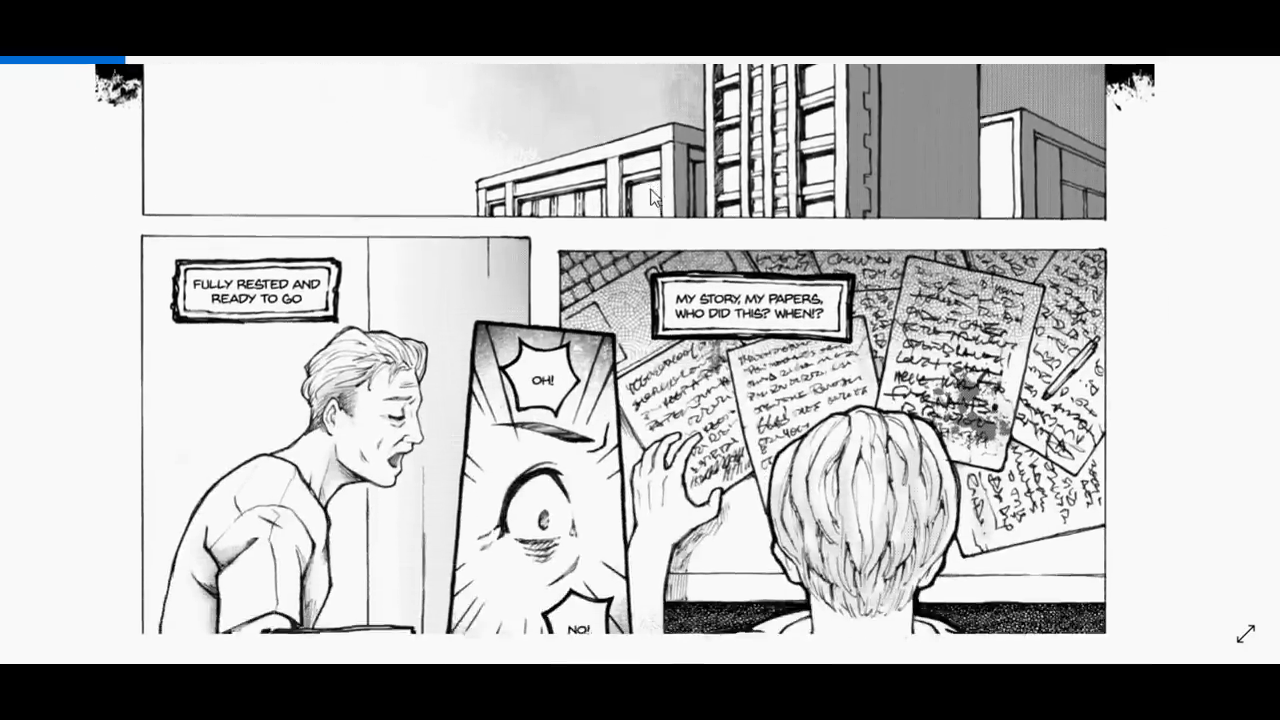
{"action": "scroll", "scroll_direction": "down", "scroll_amount": 3}
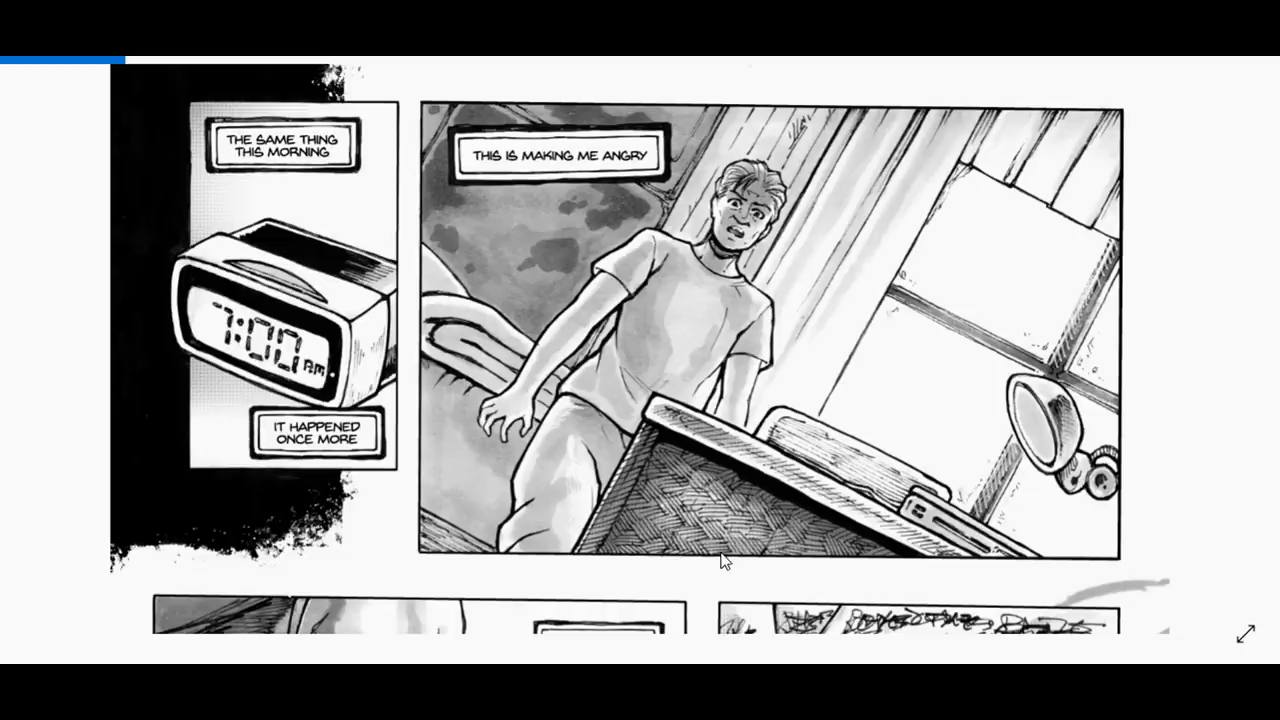
- Continue down to the morning alarm, ransacked papers and dark-moon writing panels
{"action": "scroll", "scroll_direction": "down", "scroll_amount": 3}
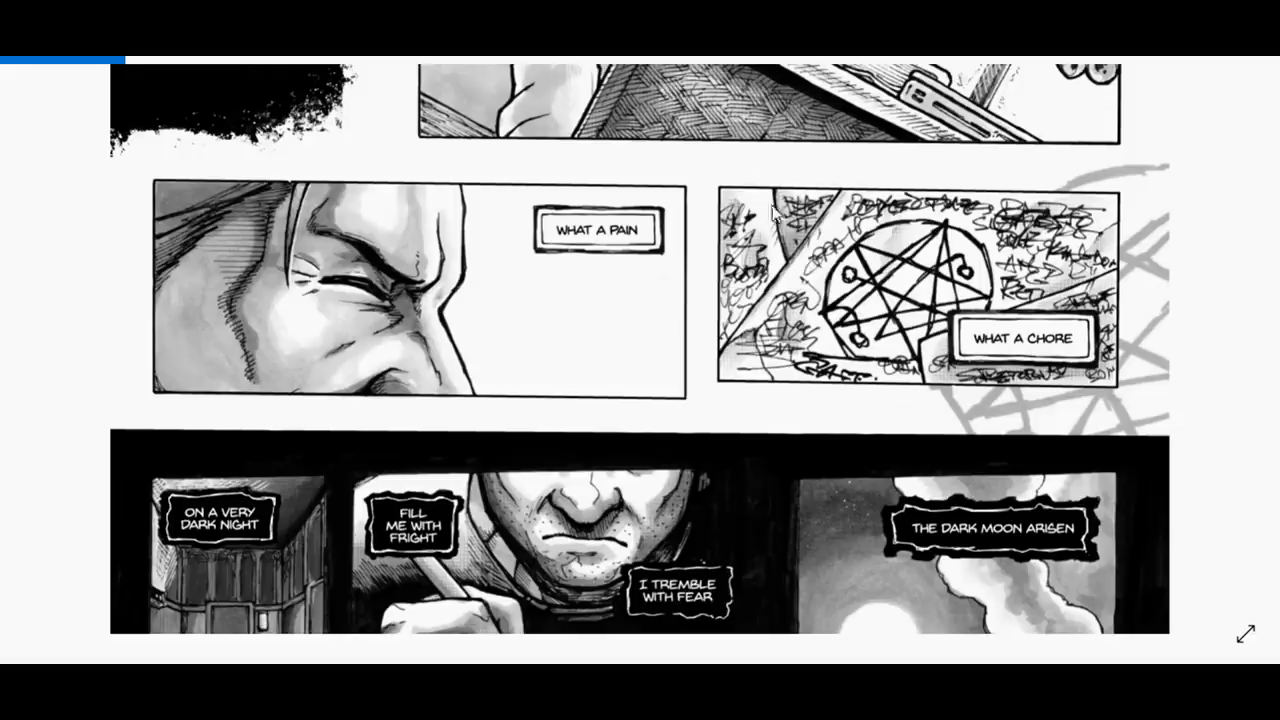
{"action": "scroll", "scroll_direction": "down", "scroll_amount": 3}
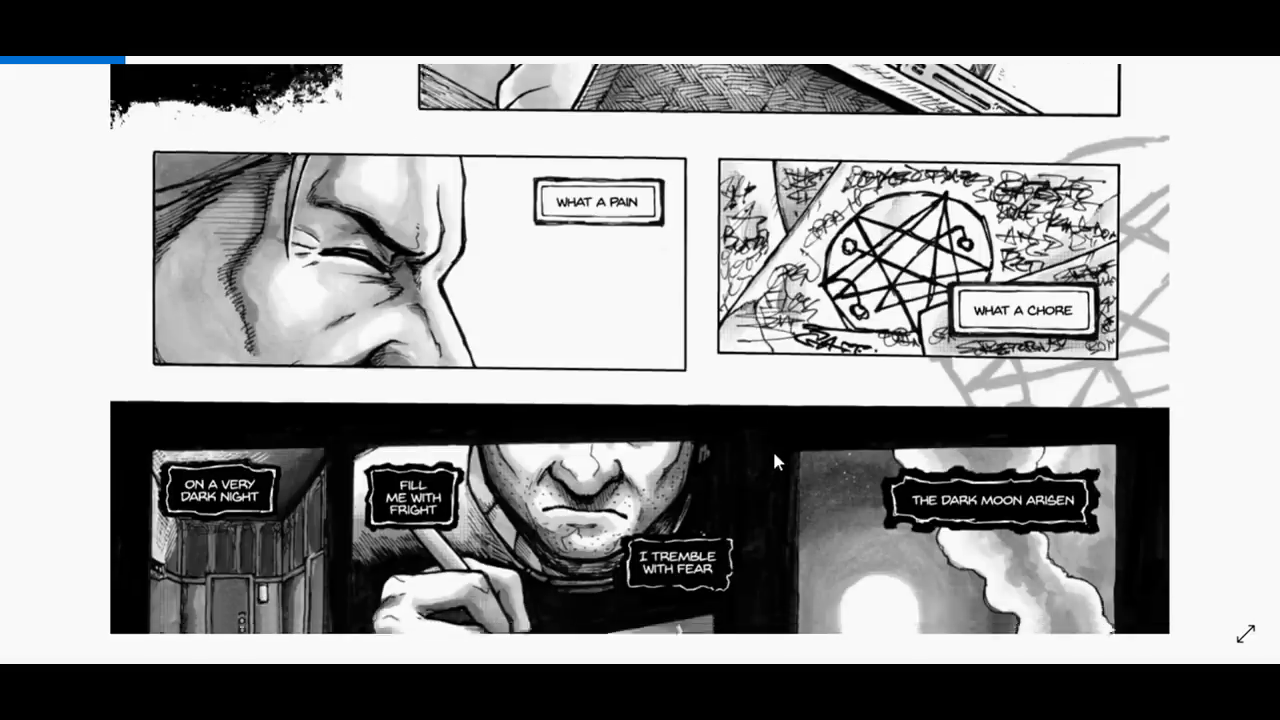
{"action": "scroll", "scroll_direction": "down", "scroll_amount": 3}
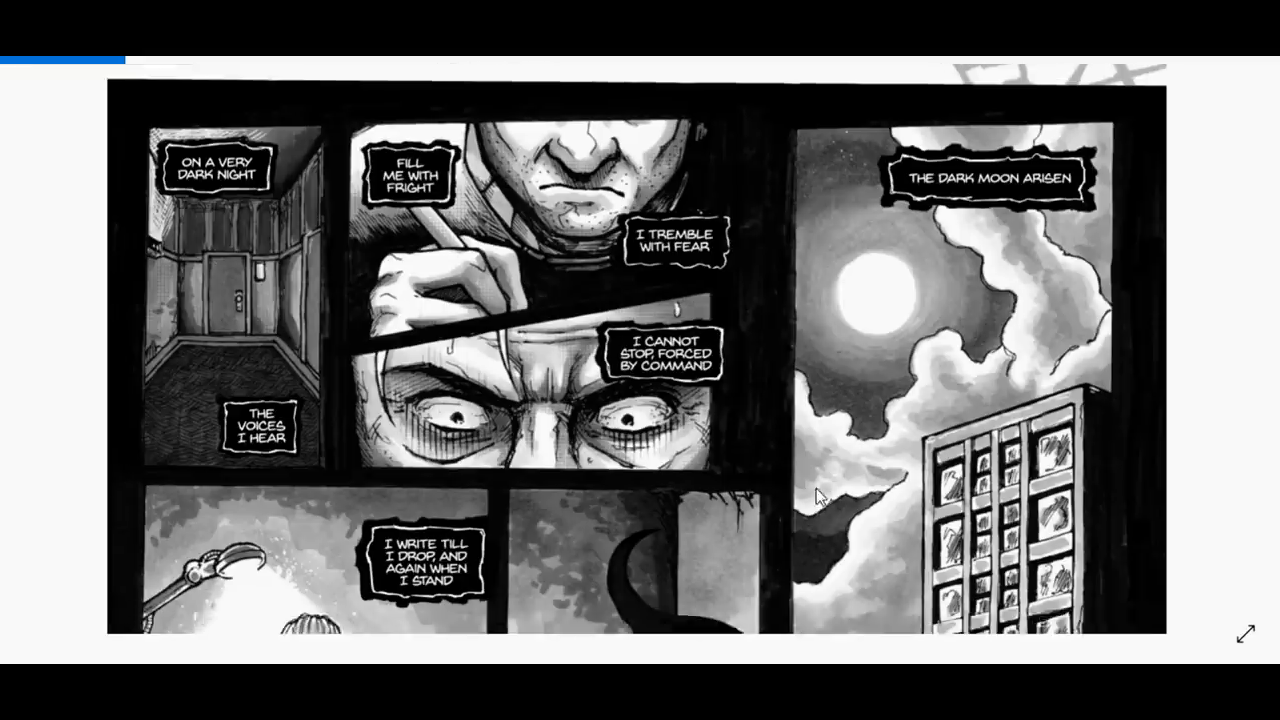
{"action": "scroll", "scroll_direction": "down", "scroll_amount": 3}
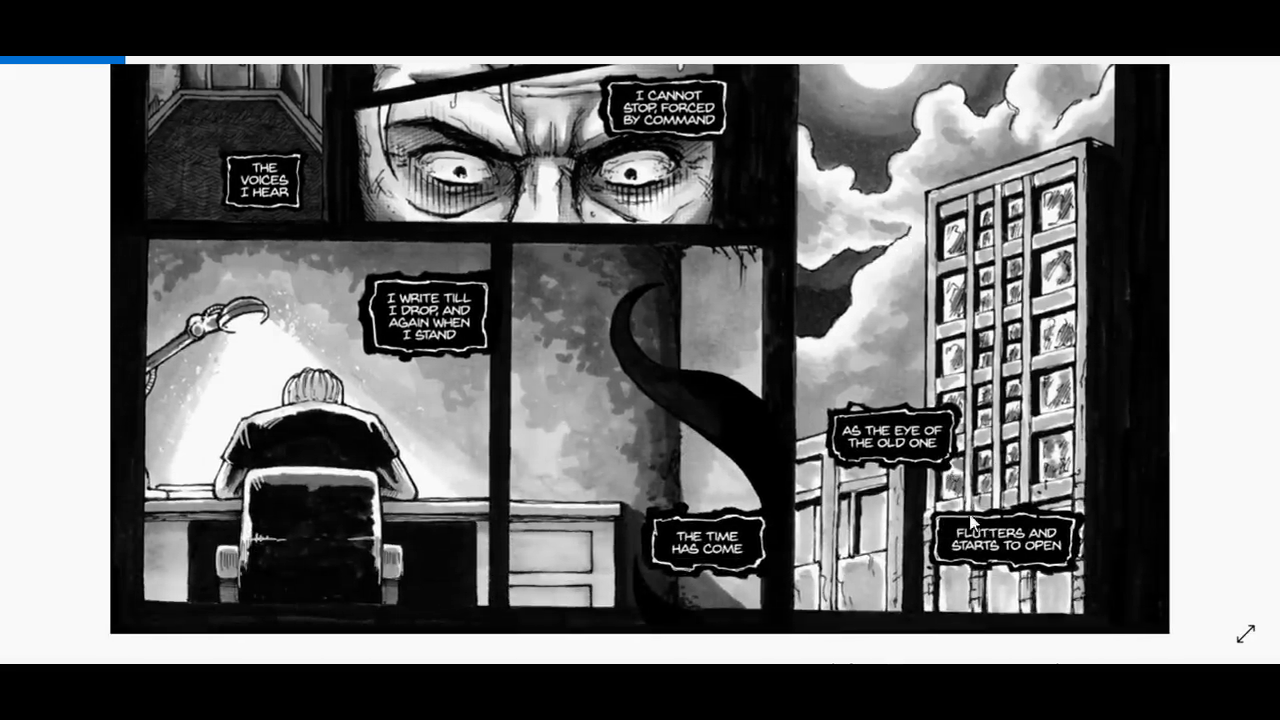
{"action": "mouse_move", "coordinate": [1010, 550]}
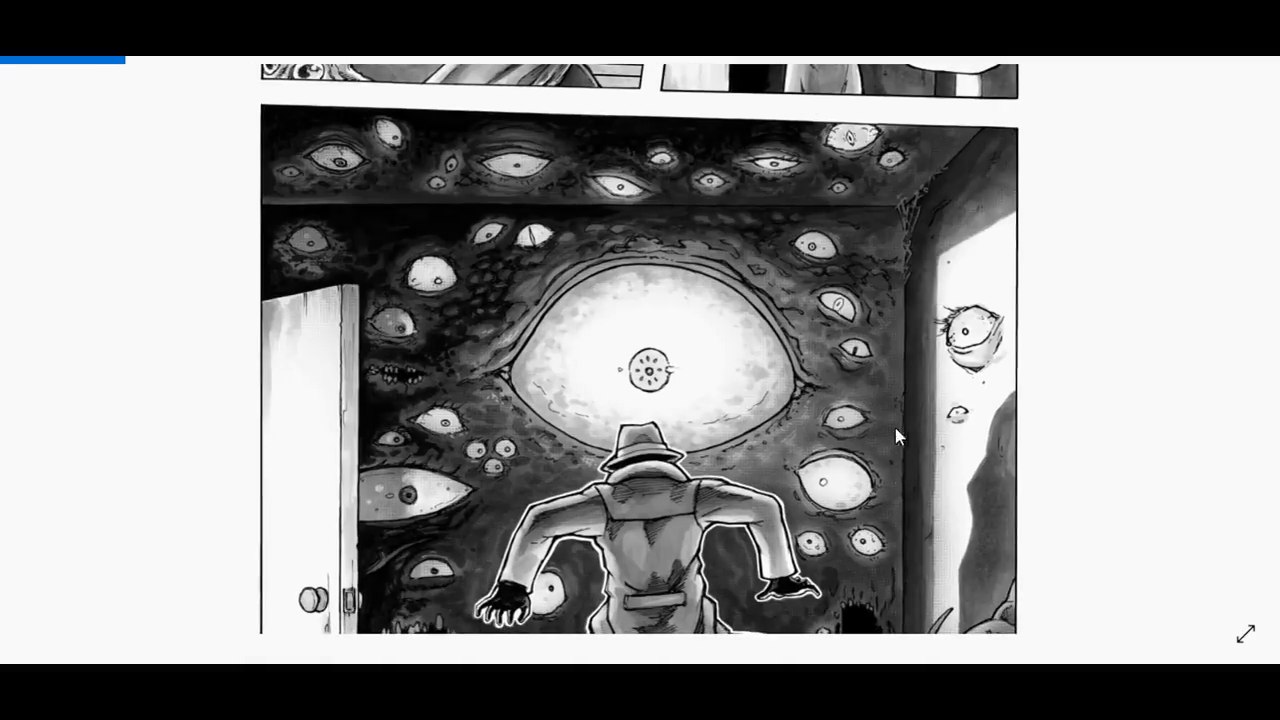
{"action": "mouse_move", "coordinate": [784, 458]}
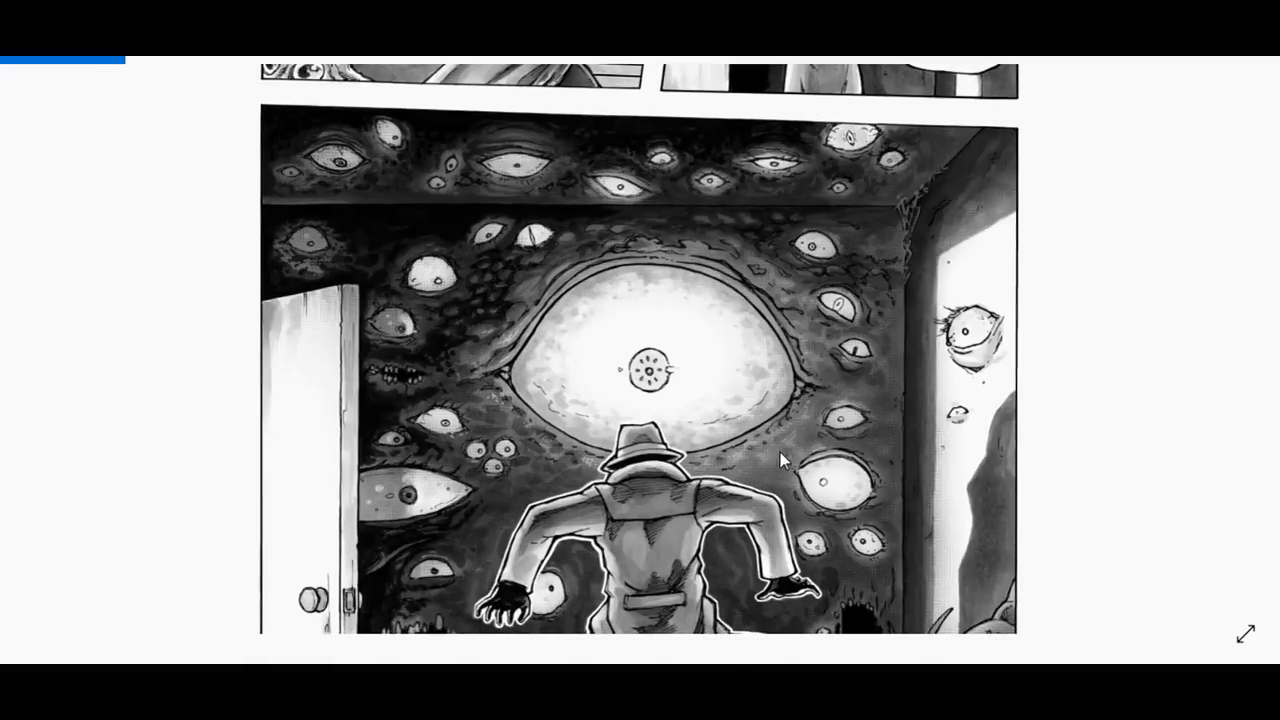
- Scroll past the eye-covered room and hooded little one panels to the Goodie Bird cover art
{"action": "scroll", "scroll_direction": "down", "scroll_amount": 3}
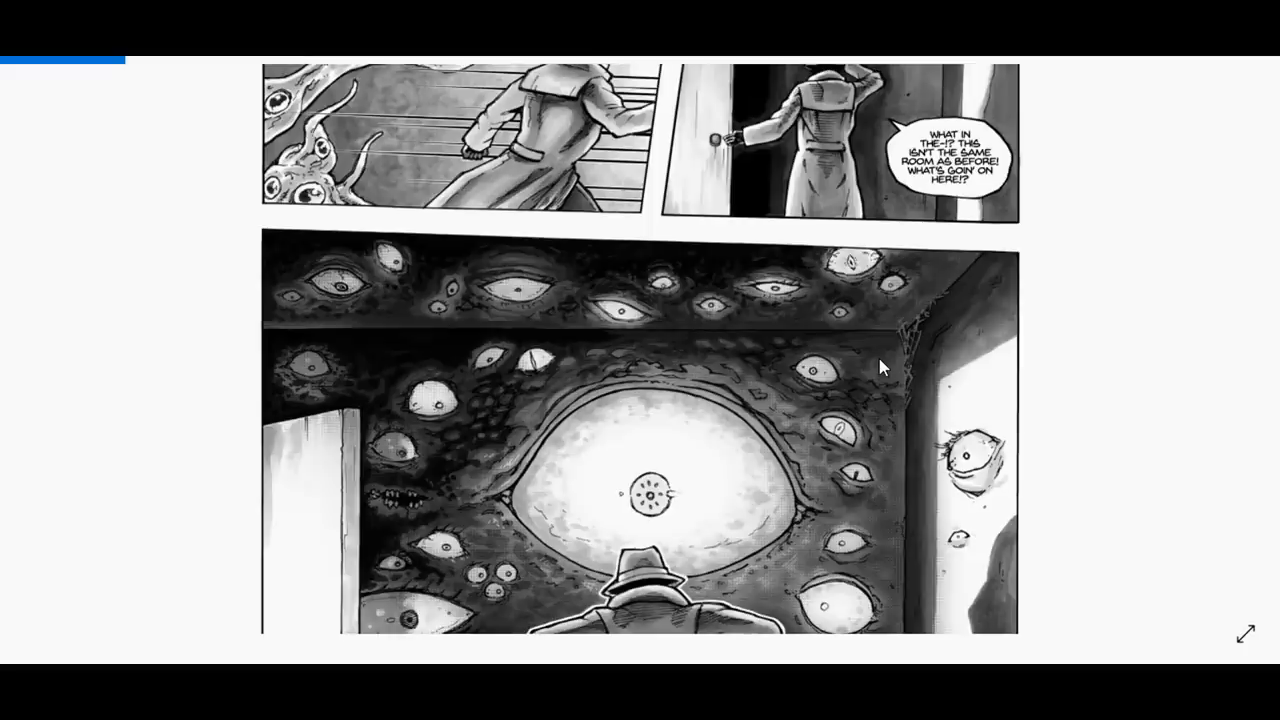
{"action": "scroll", "scroll_direction": "down", "scroll_amount": 3}
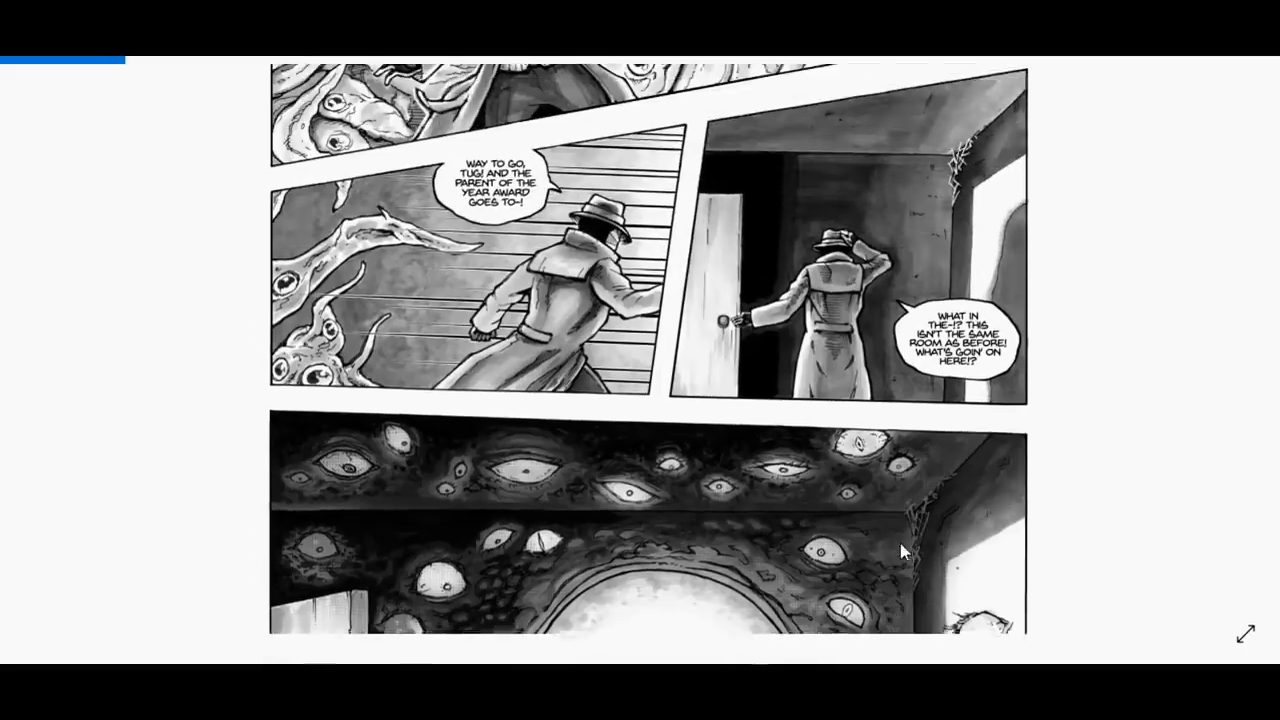
{"action": "scroll", "scroll_direction": "down", "scroll_amount": 3}
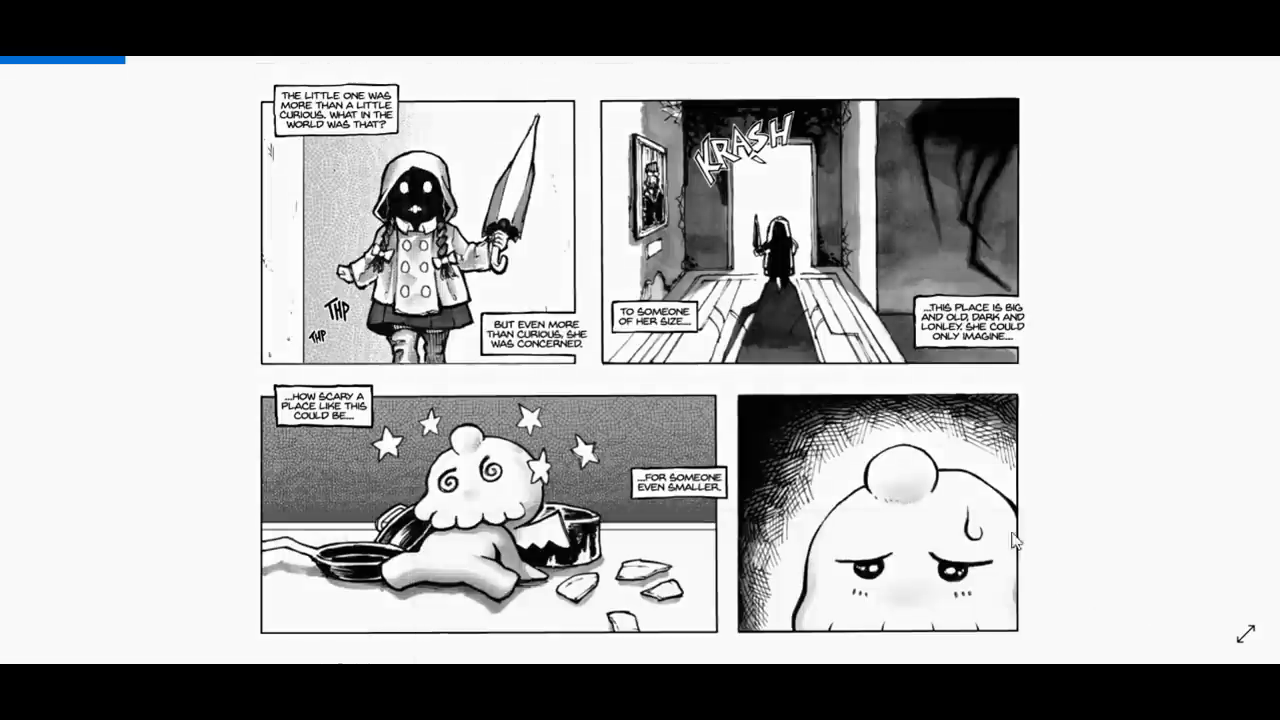
{"action": "mouse_move", "coordinate": [610, 476]}
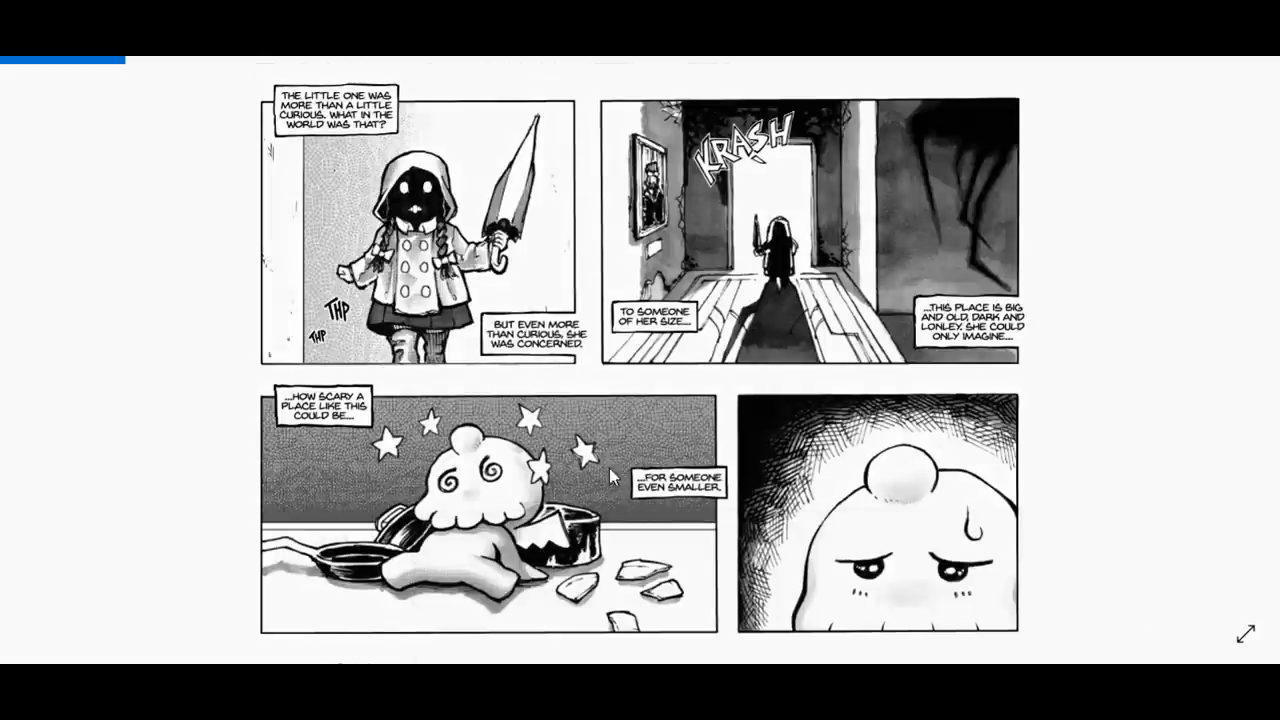
{"action": "scroll", "scroll_direction": "down", "scroll_amount": 3}
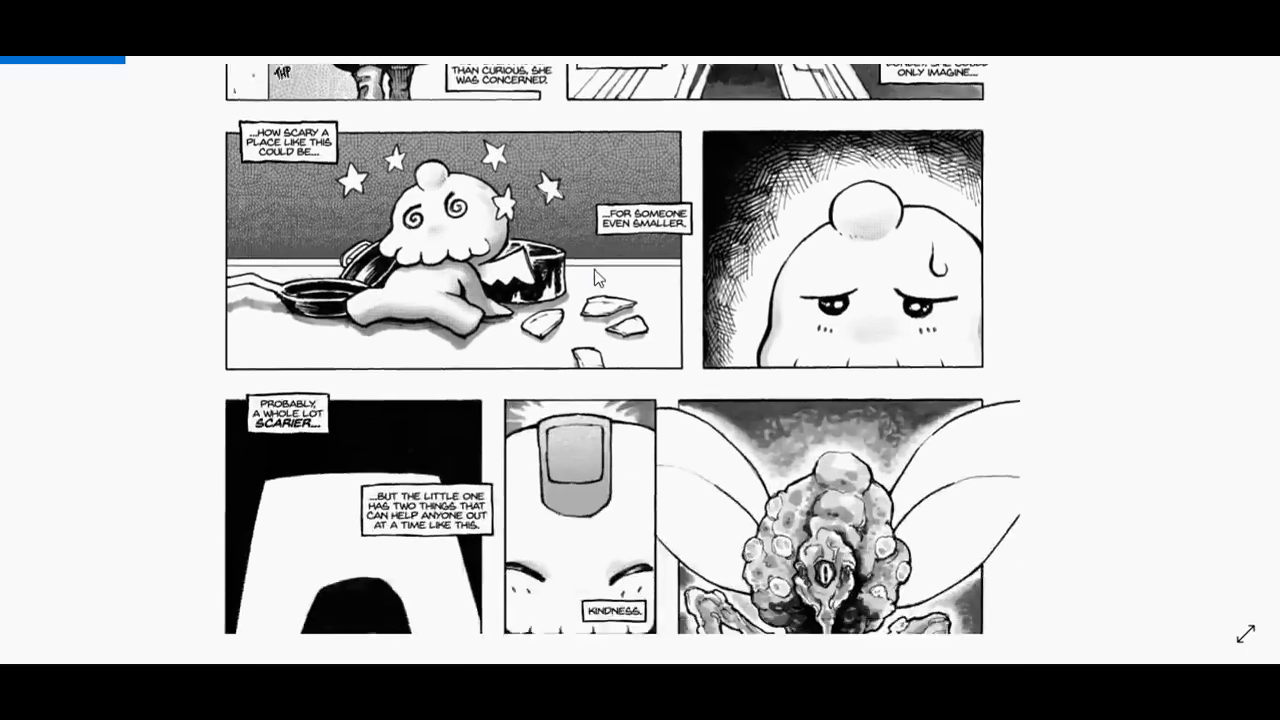
{"action": "scroll", "scroll_direction": "down", "scroll_amount": 3}
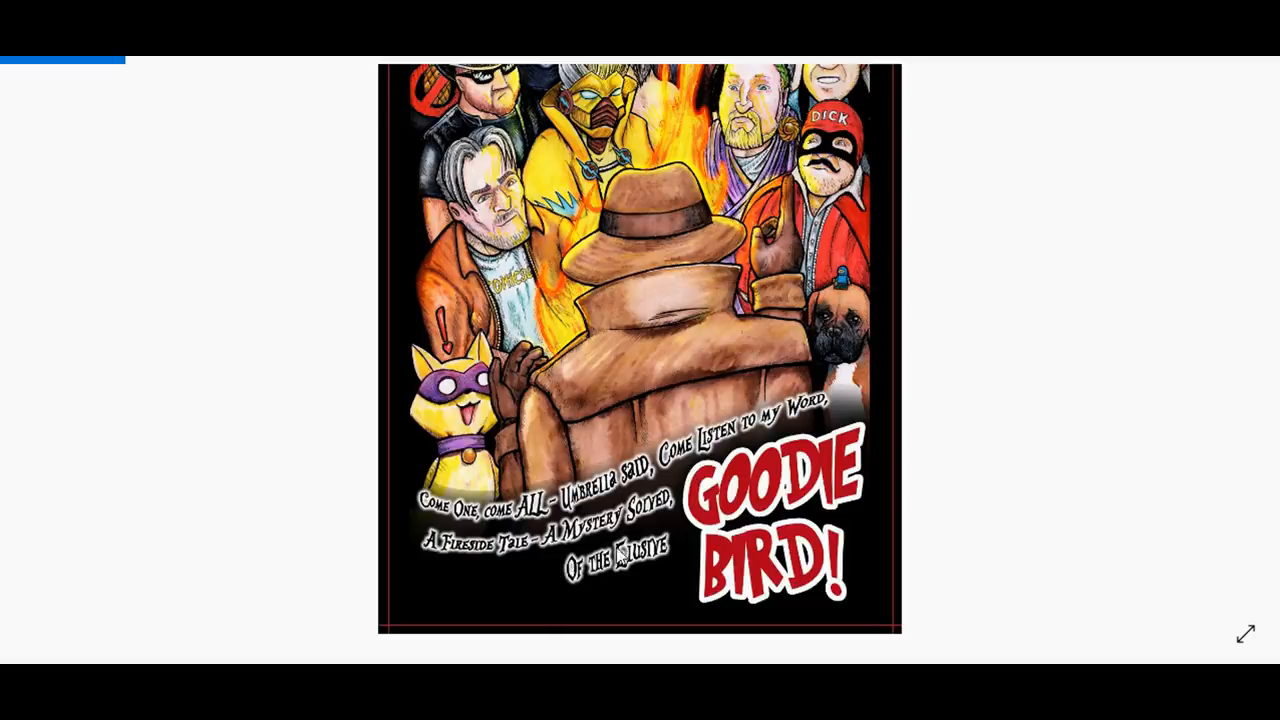
{"action": "mouse_move", "coordinate": [648, 576]}
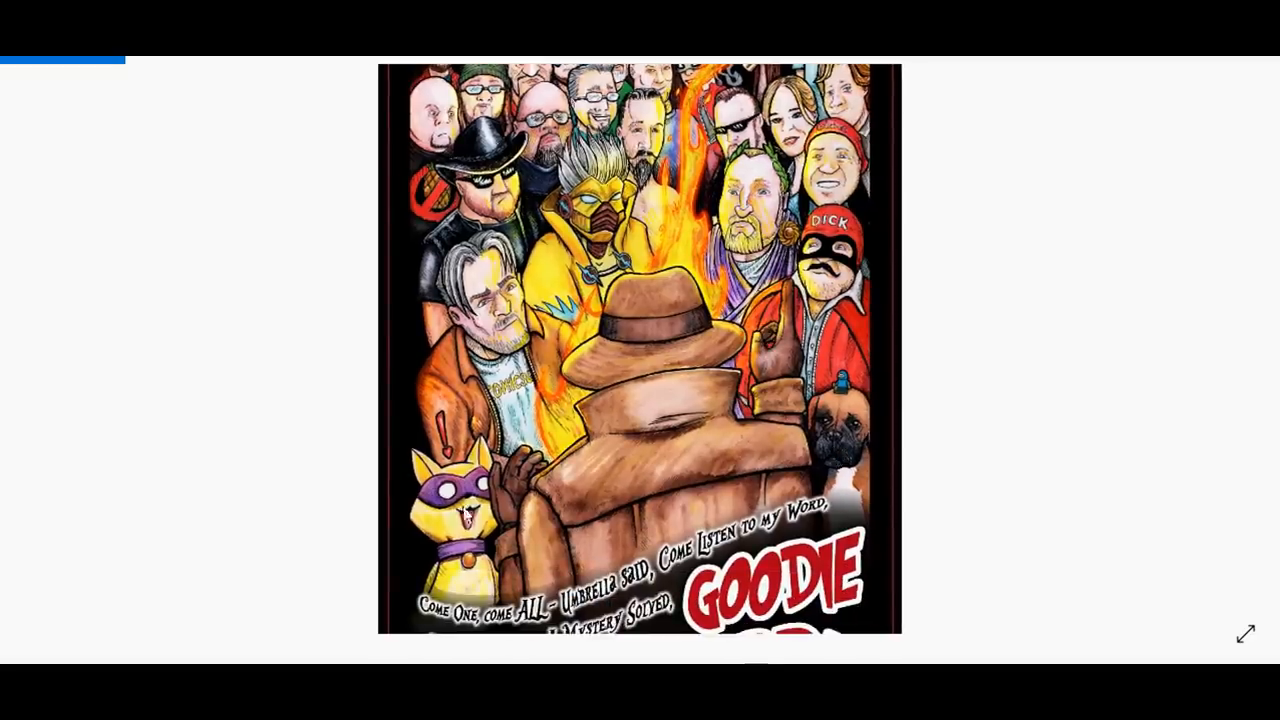
- Scroll the Goodie Bird cover to its 'A tweet became a meme became a legend' caption
{"action": "scroll", "scroll_direction": "down", "scroll_amount": 3}
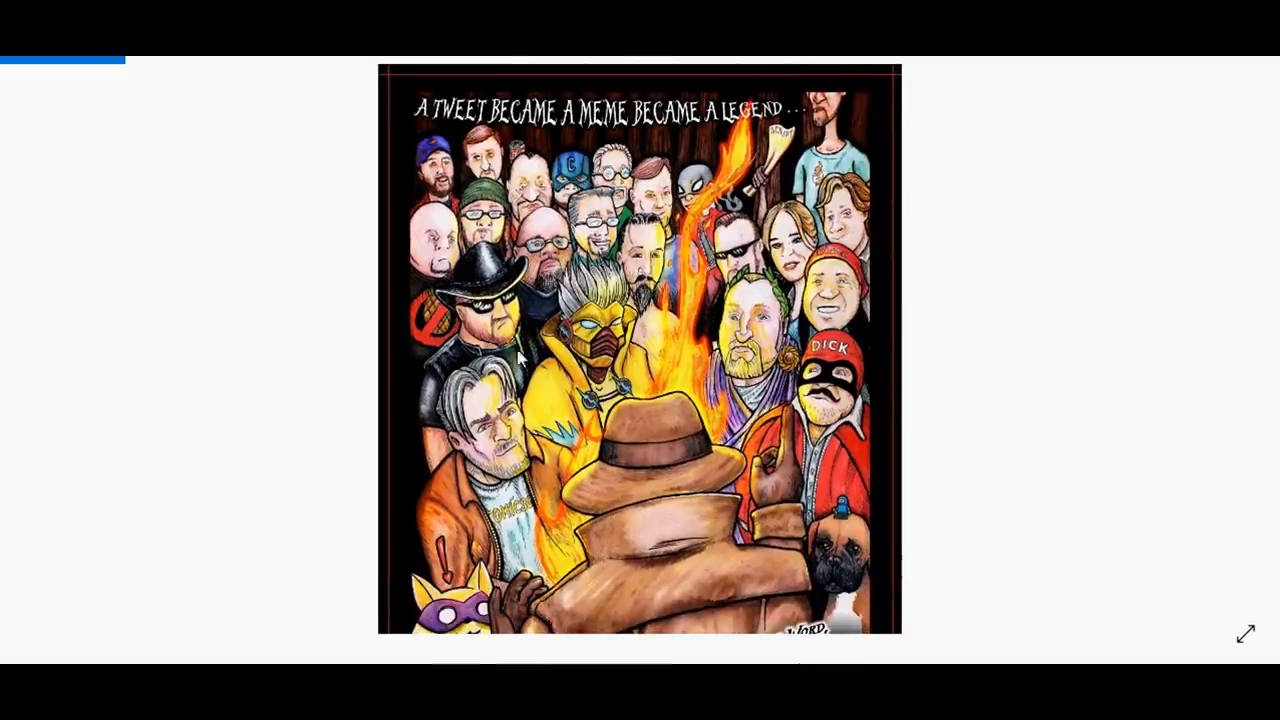
{"action": "scroll", "scroll_direction": "down", "scroll_amount": 3}
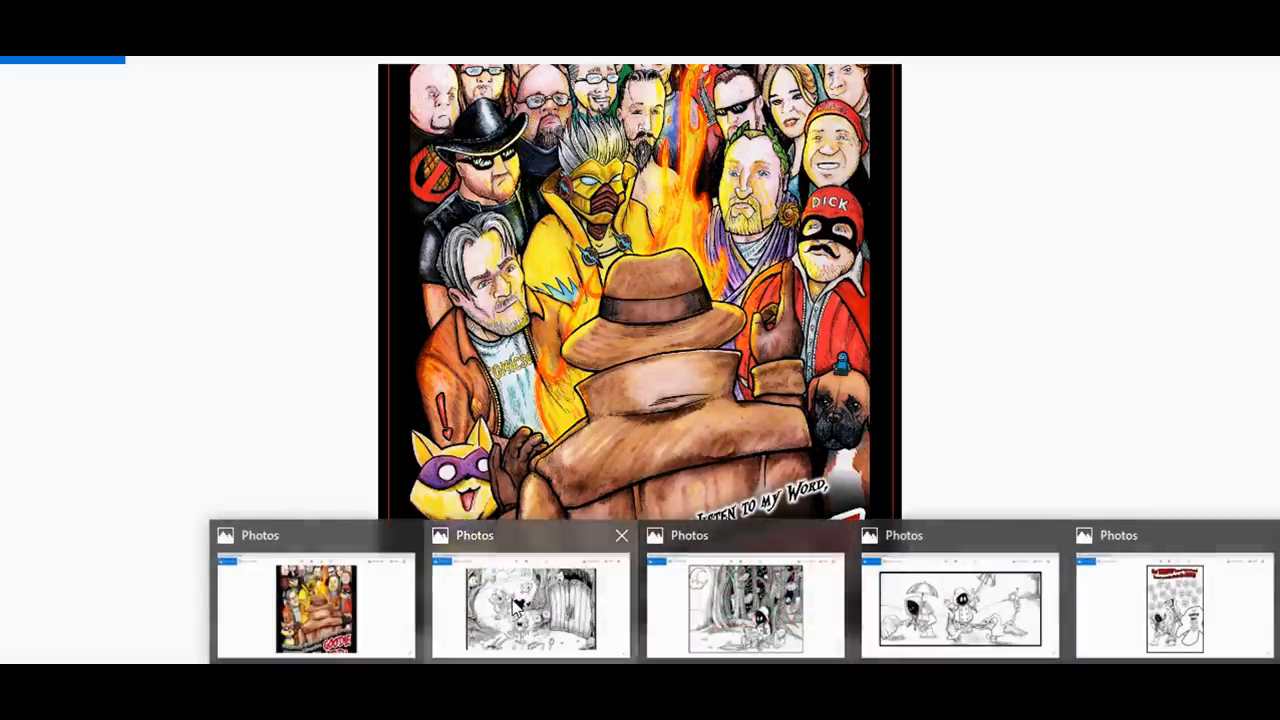
- Switch to the forest drawing with two mice beside the padlocked wooden gate
{"action": "left_click", "coordinate": [530, 604]}
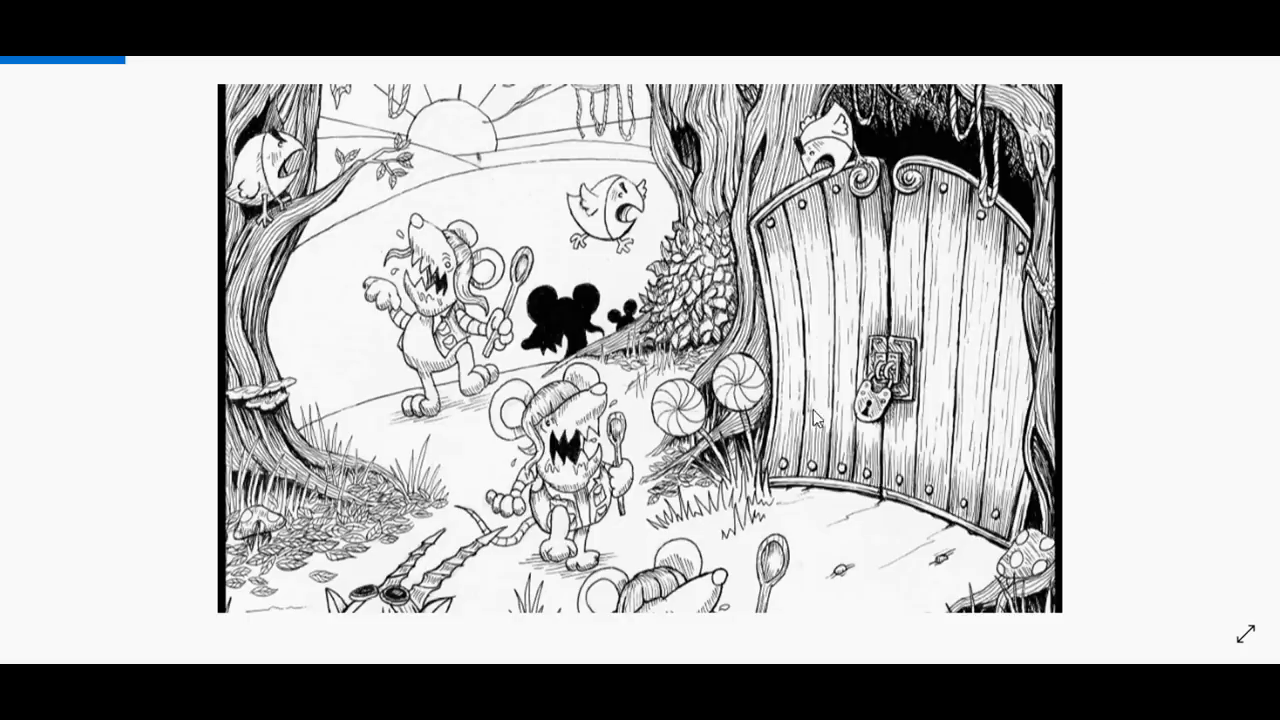
{"action": "mouse_move", "coordinate": [562, 430]}
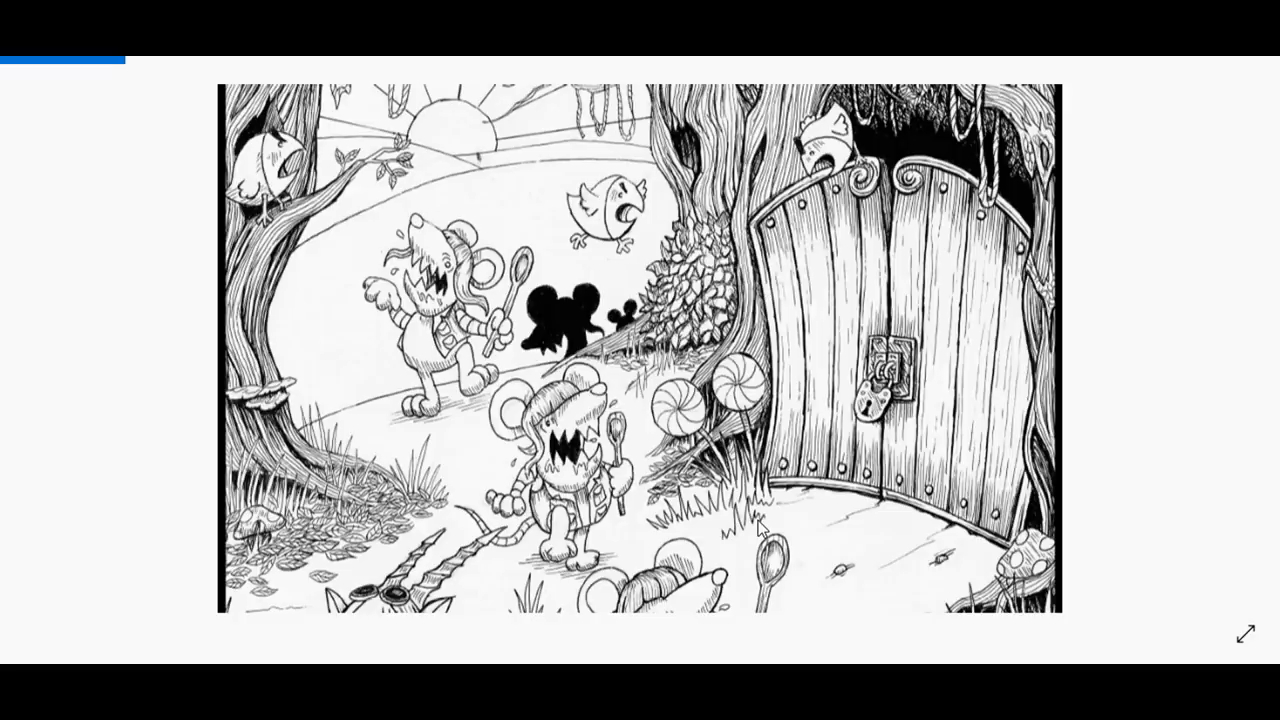
{"action": "mouse_move", "coordinate": [870, 580]}
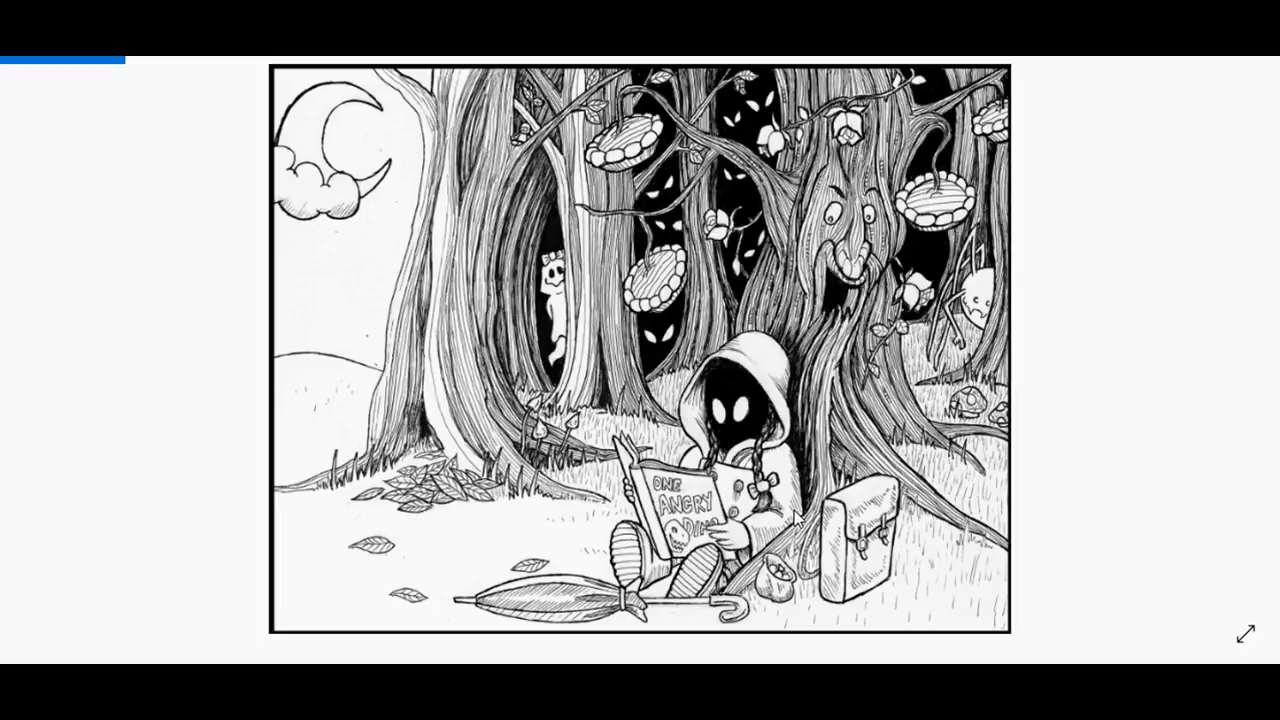
{"action": "mouse_move", "coordinate": [736, 304]}
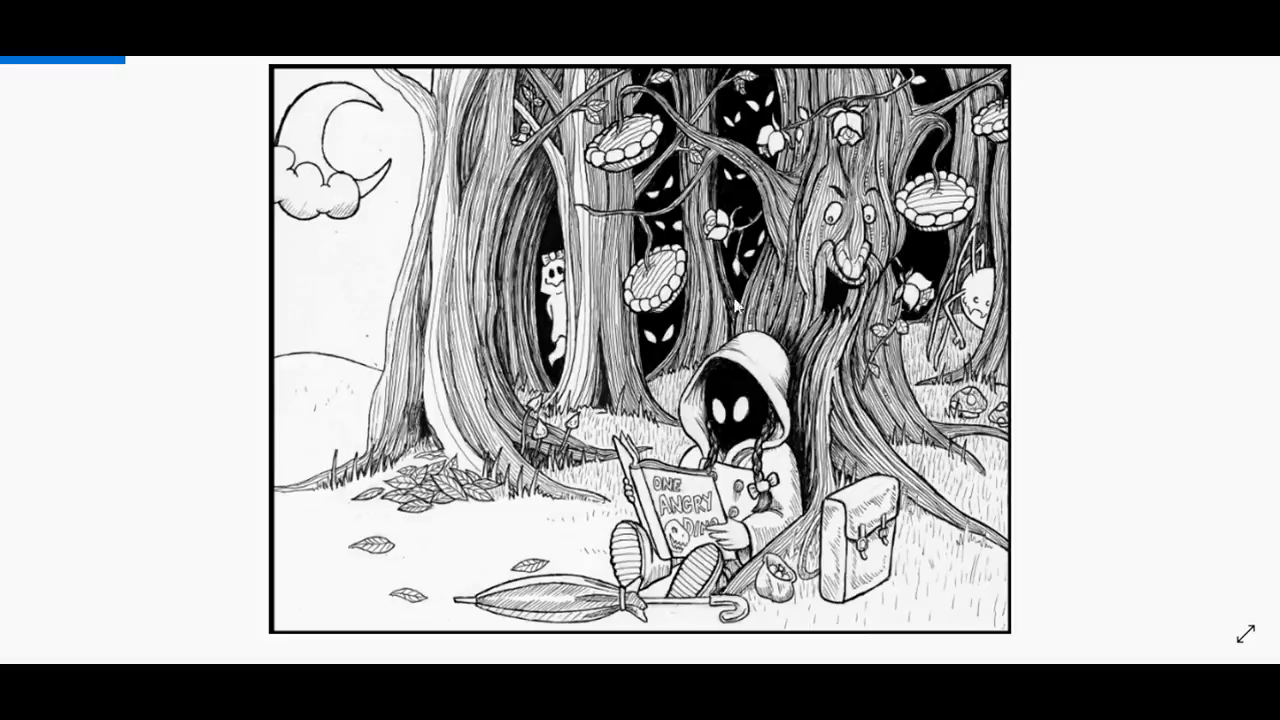
{"action": "mouse_move", "coordinate": [888, 250]}
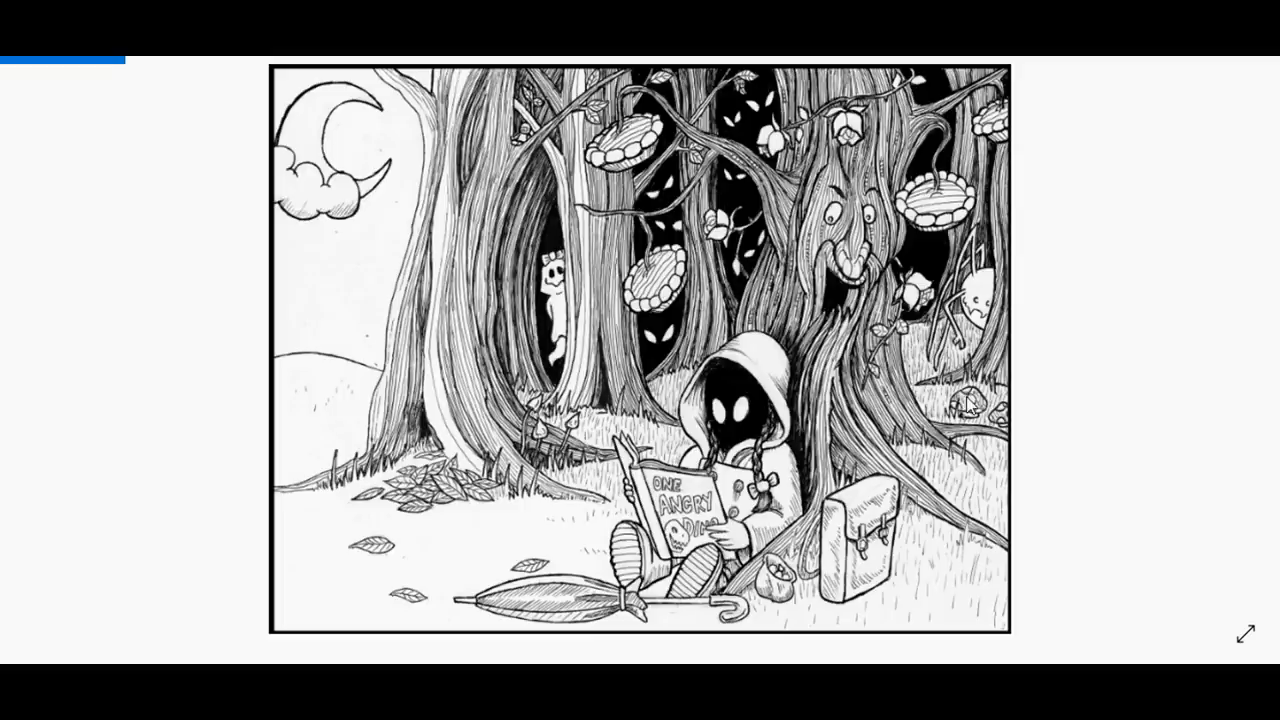
{"action": "mouse_move", "coordinate": [940, 444]}
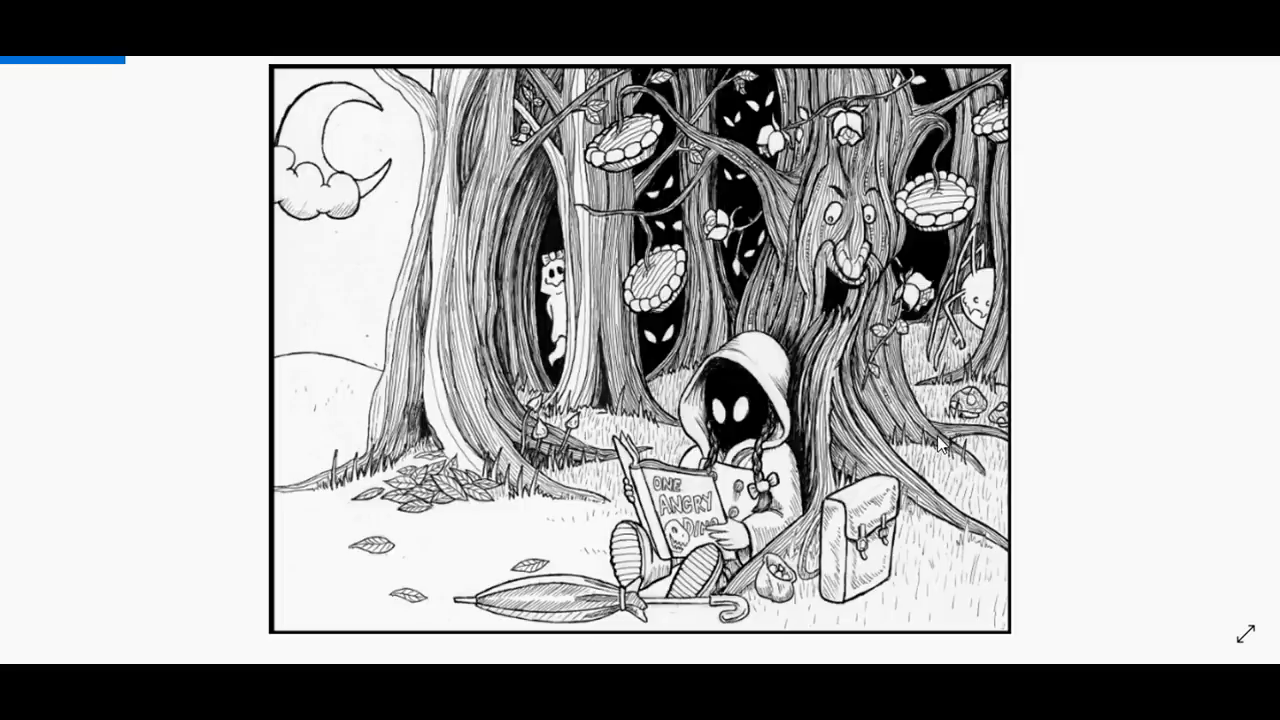
{"action": "mouse_move", "coordinate": [940, 444]}
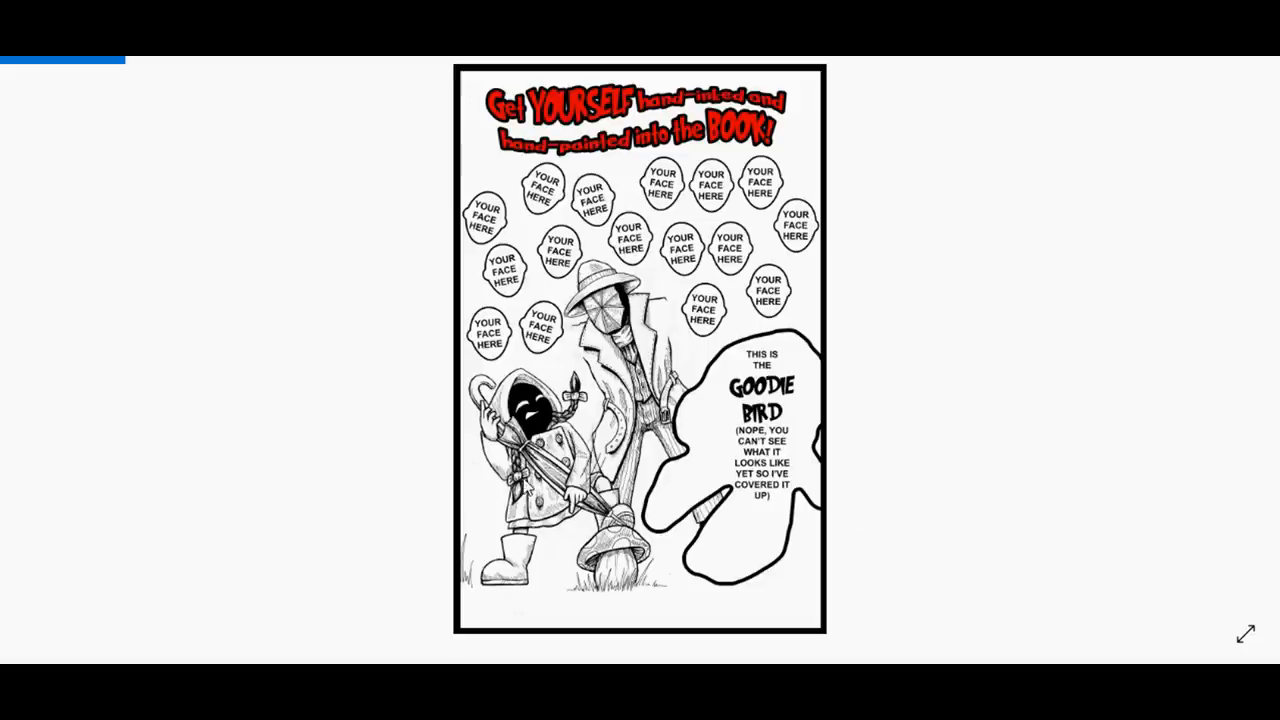
{"action": "mouse_move", "coordinate": [598, 508]}
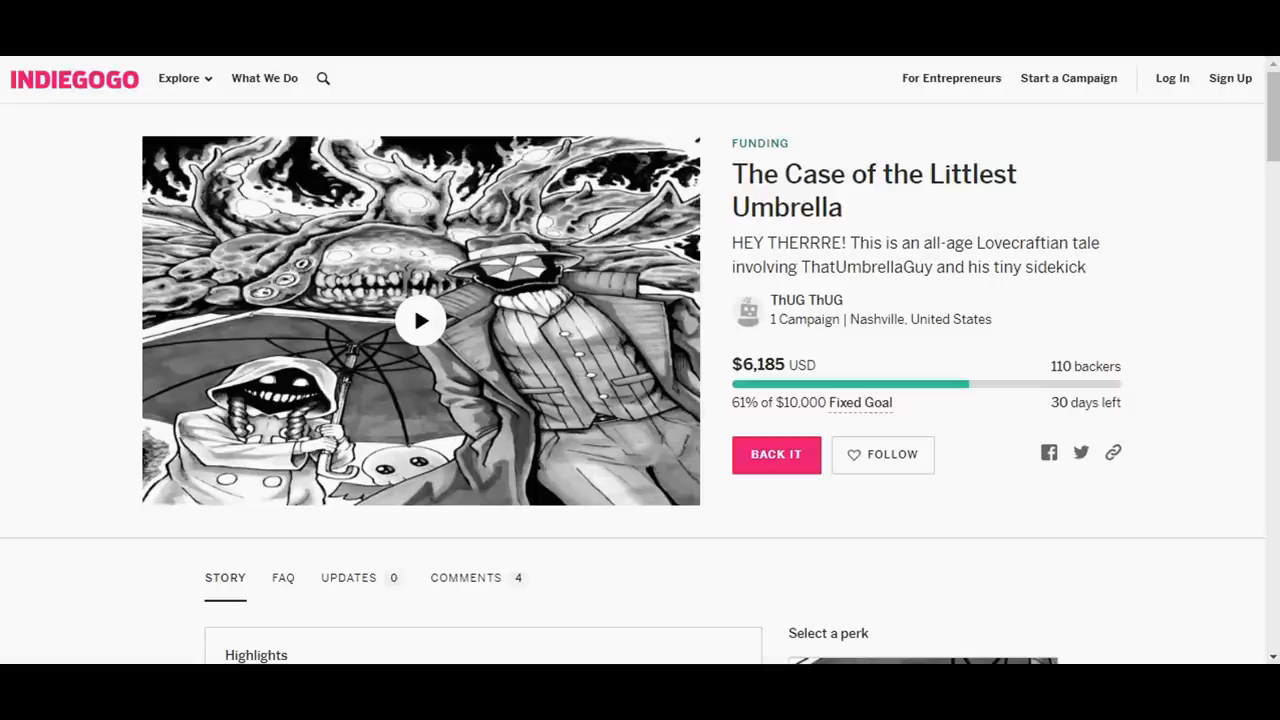
{"action": "scroll", "scroll_direction": "down", "scroll_amount": 3}
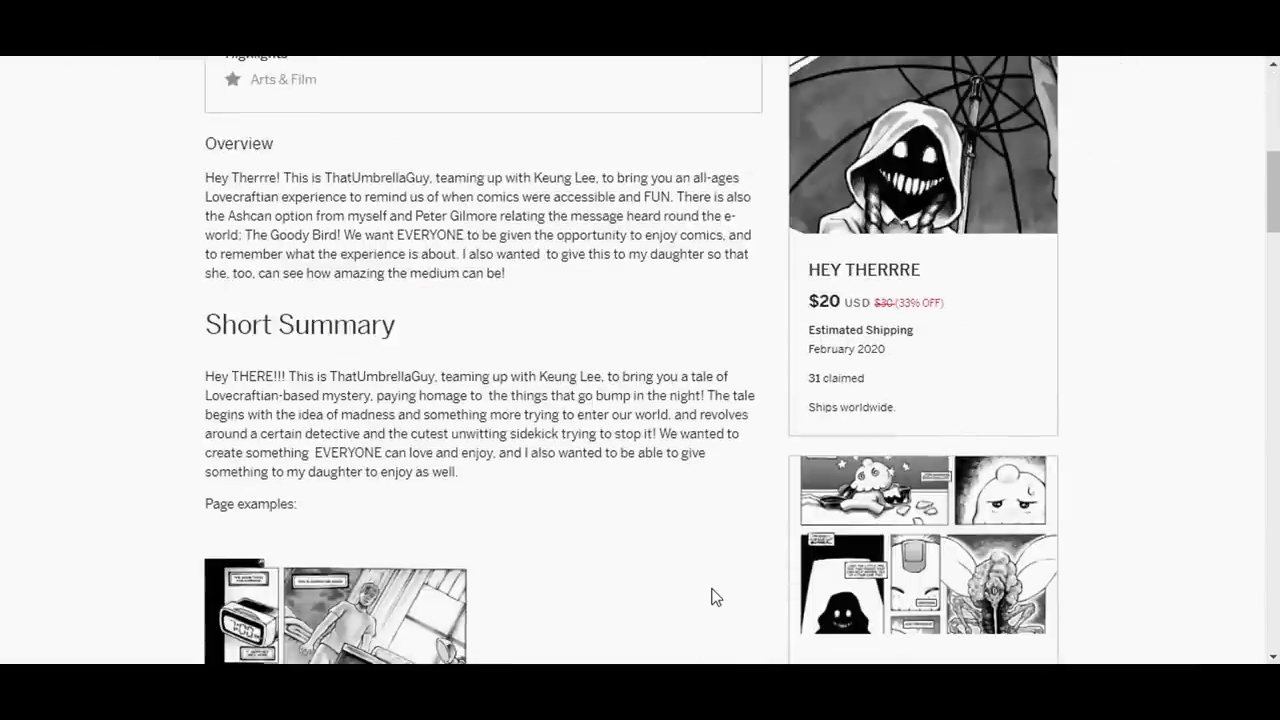
{"action": "scroll", "scroll_direction": "down", "scroll_amount": 3}
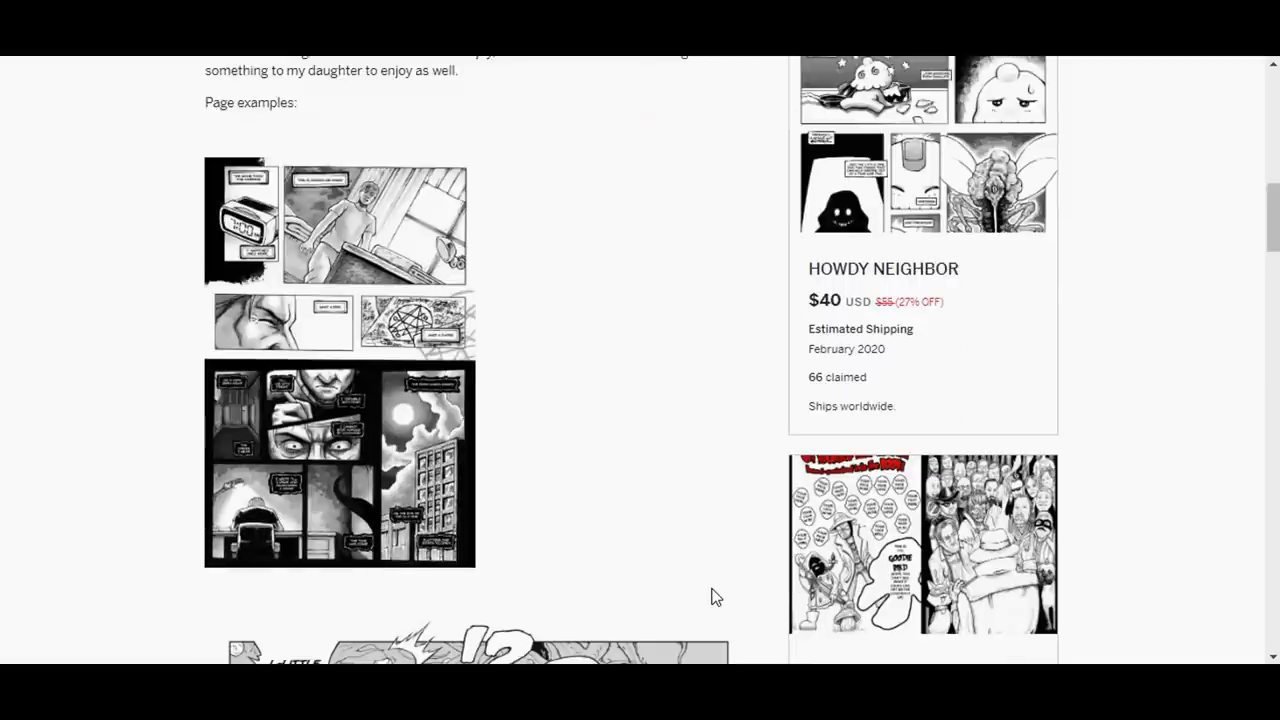
{"action": "scroll", "scroll_direction": "down", "scroll_amount": 3}
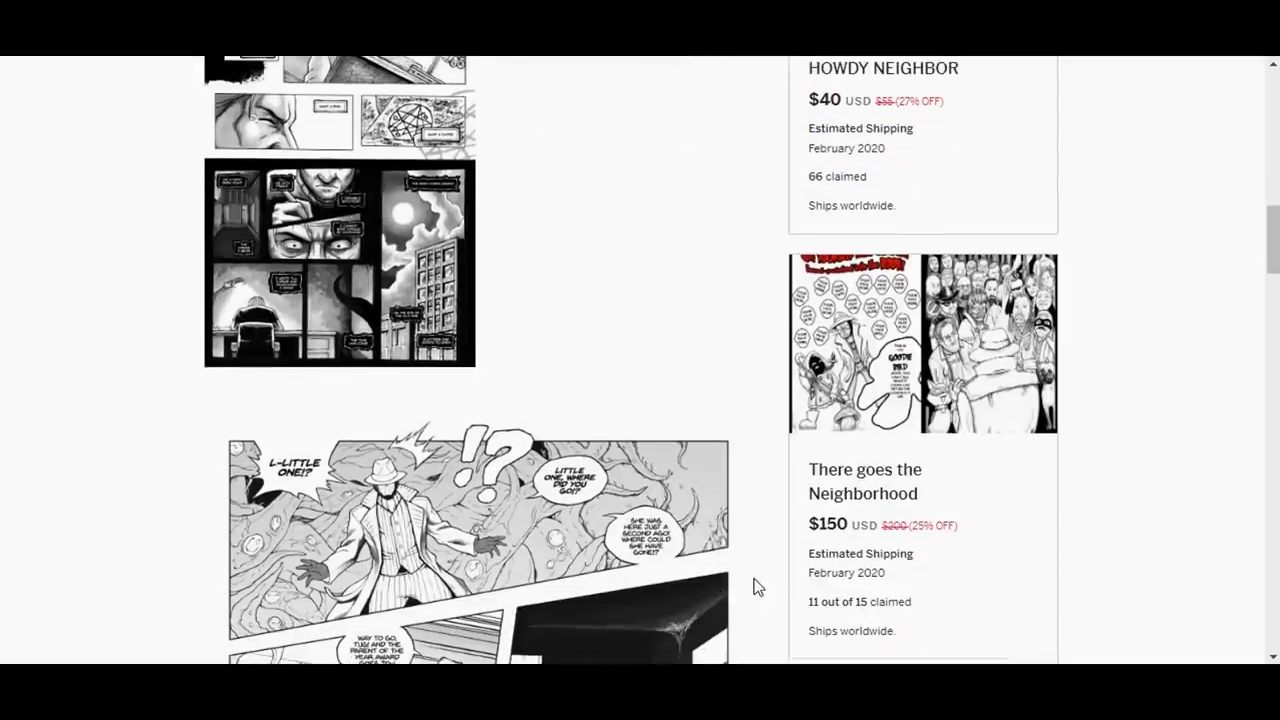
{"action": "scroll", "scroll_direction": "down", "scroll_amount": 3}
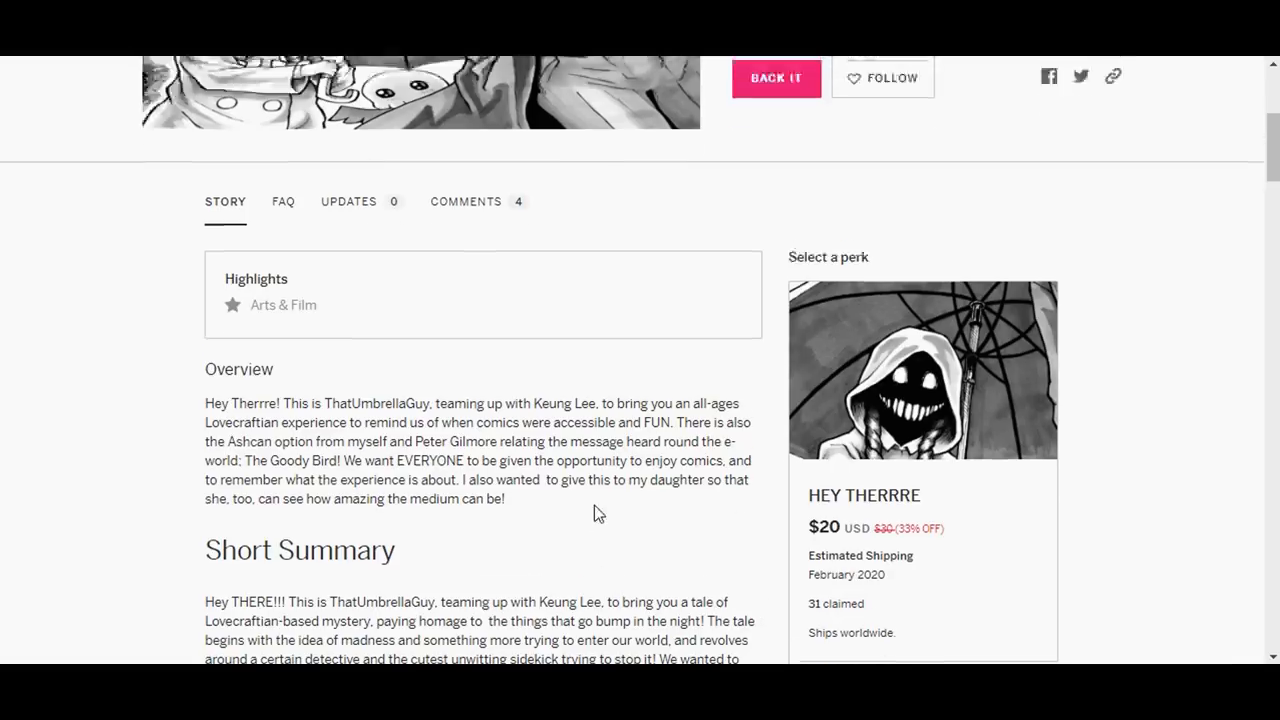
{"action": "scroll", "scroll_direction": "up", "scroll_amount": 3}
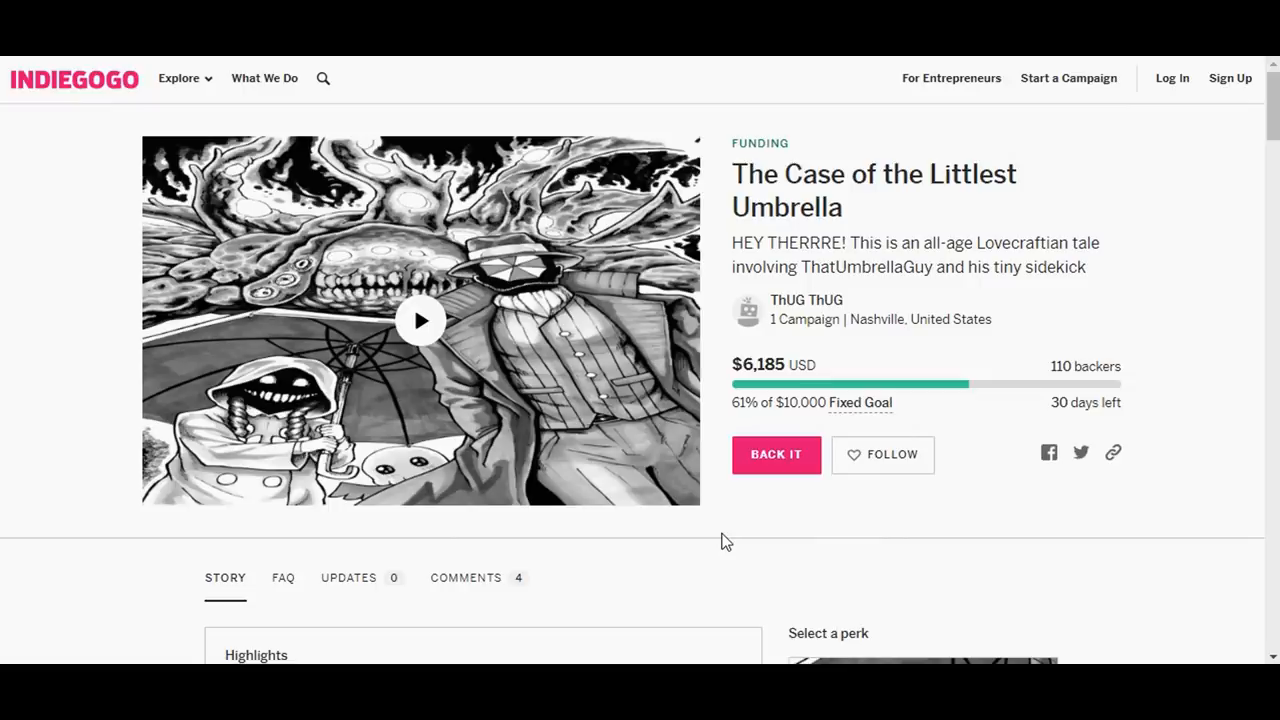
{"action": "mouse_move", "coordinate": [714, 556]}
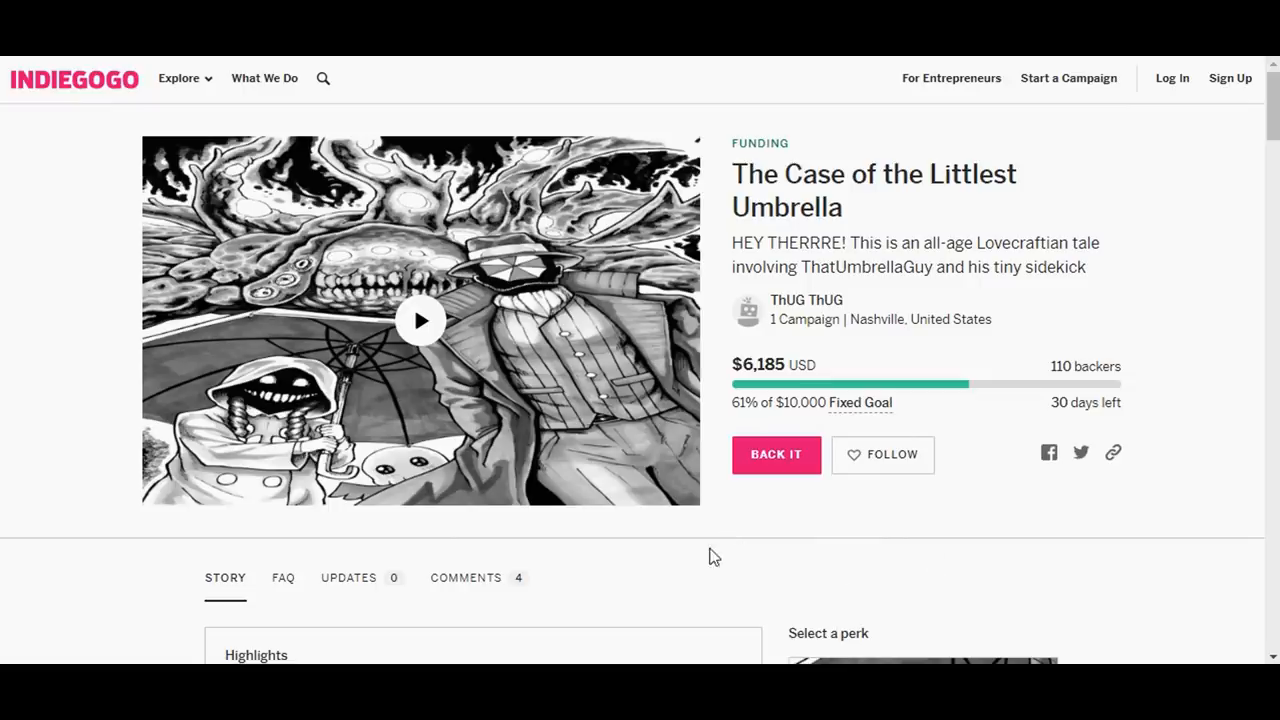
{"action": "mouse_move", "coordinate": [712, 556]}
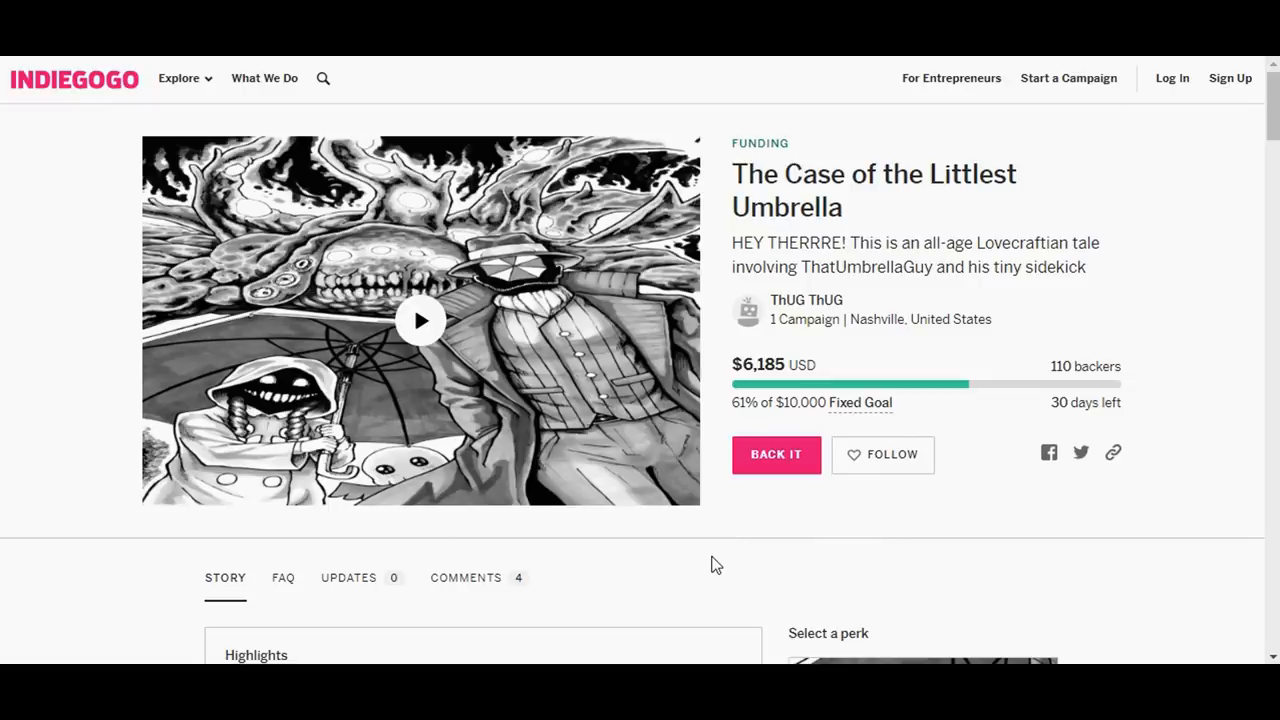